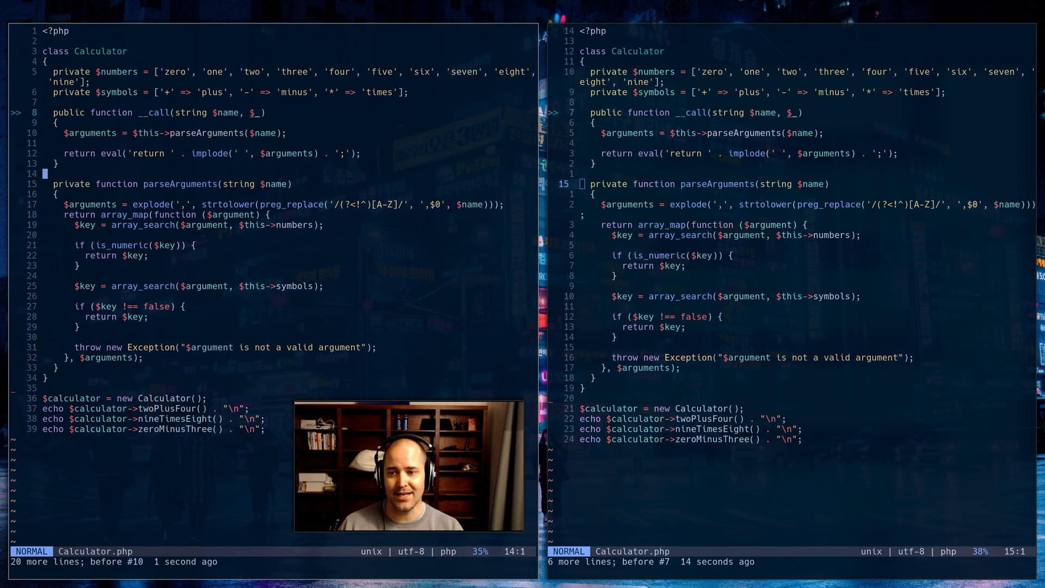
Move the cursor in the left split from line 14 down to the closing brace on line 34 by holding j
{"action": "key", "text": "j"}
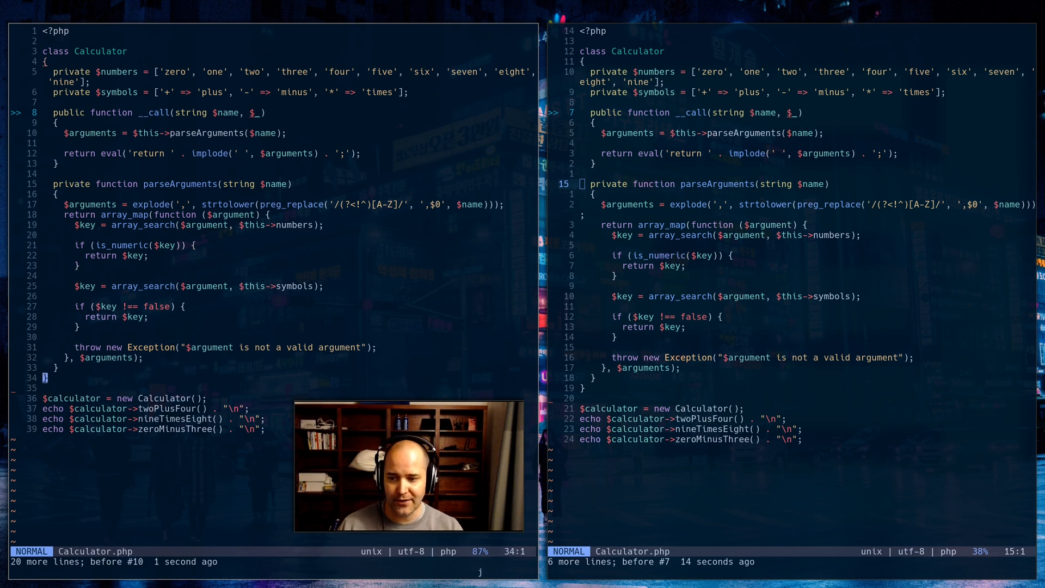